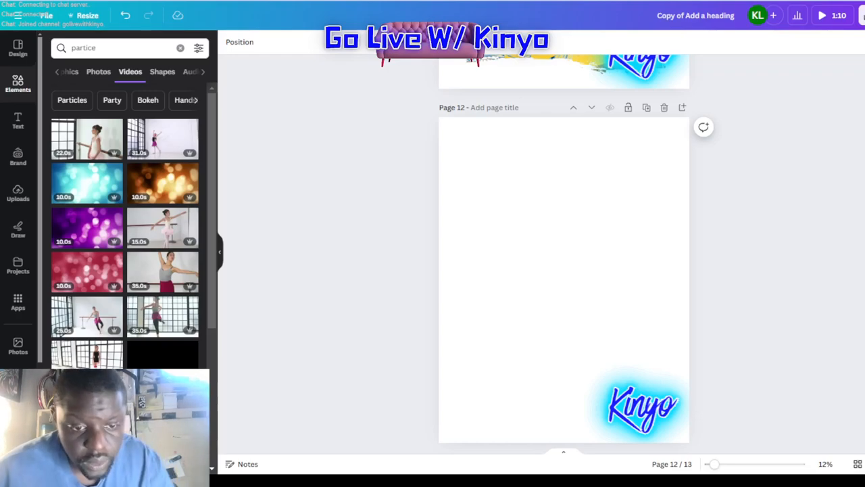
{"action": "mouse_move", "coordinate": [338, 143]}
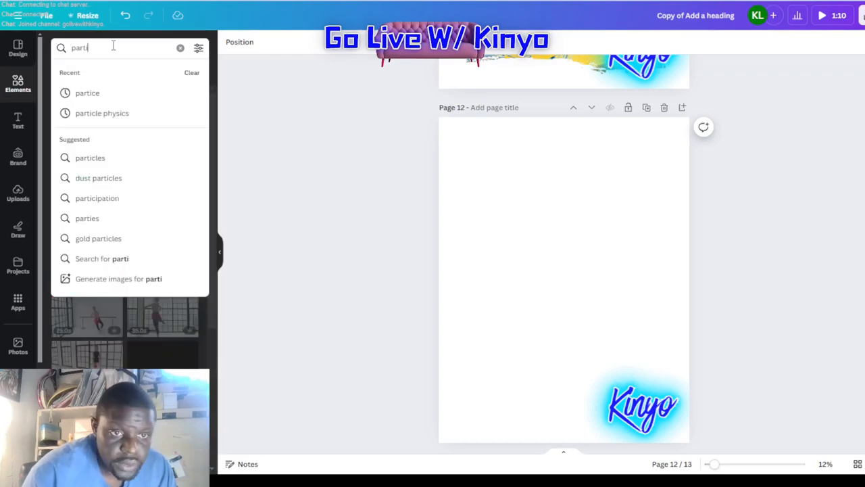
Search videos for 'particle' and set the orange wave particle video as page 12's background
{"action": "key", "text": "Backspace"}
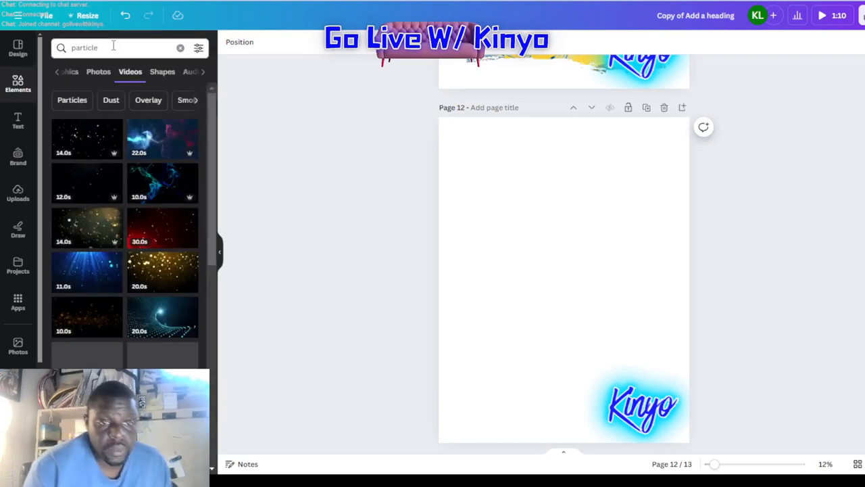
{"action": "mouse_move", "coordinate": [169, 165]}
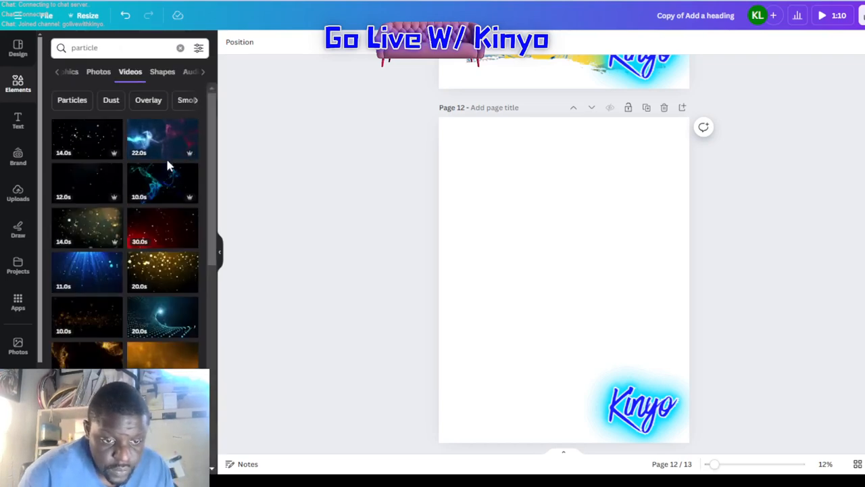
{"action": "scroll", "scroll_direction": "down", "scroll_amount": 3}
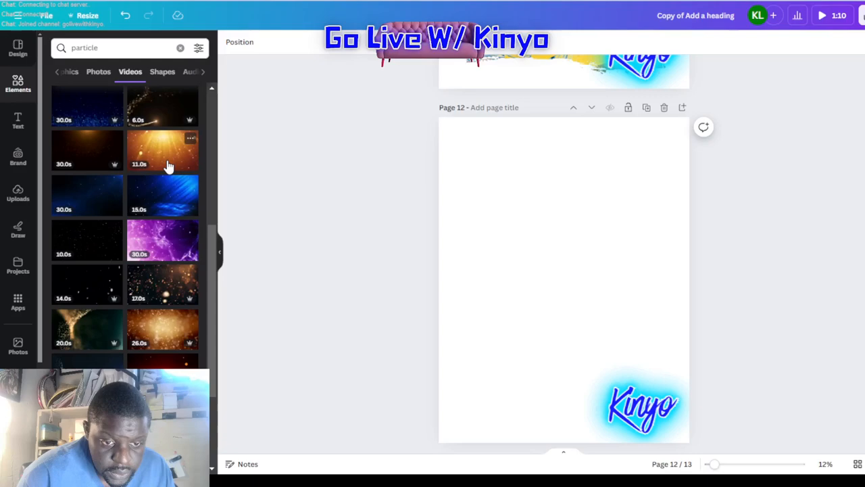
{"action": "scroll", "scroll_direction": "down", "scroll_amount": 3}
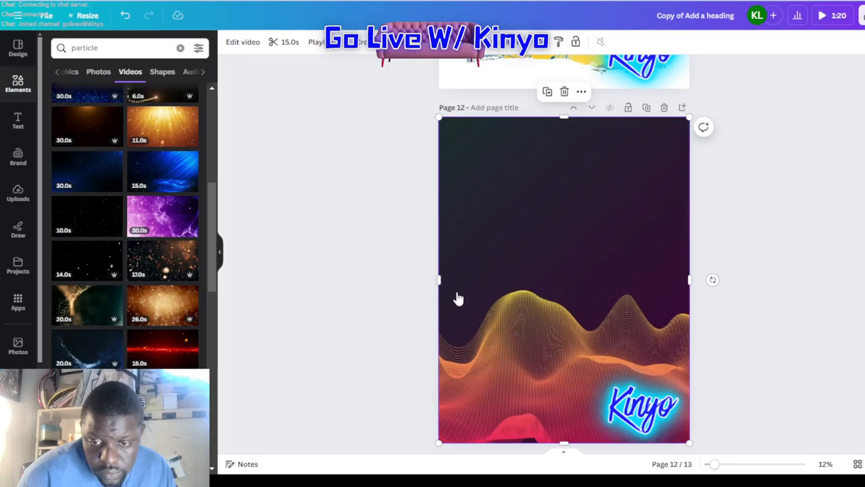
Swap in the blue-pink particle-cloud video and place it inside a grunge brush-edged frame
{"action": "left_click", "coordinate": [564, 279]}
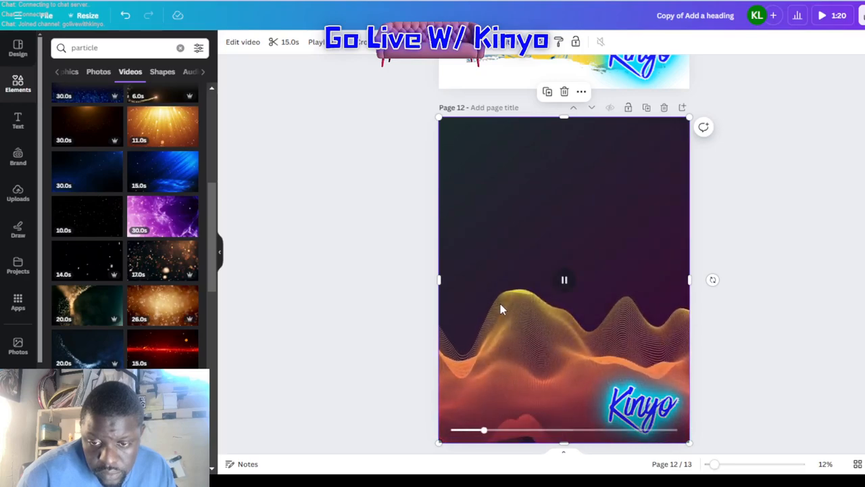
{"action": "scroll", "scroll_direction": "down", "scroll_amount": 3}
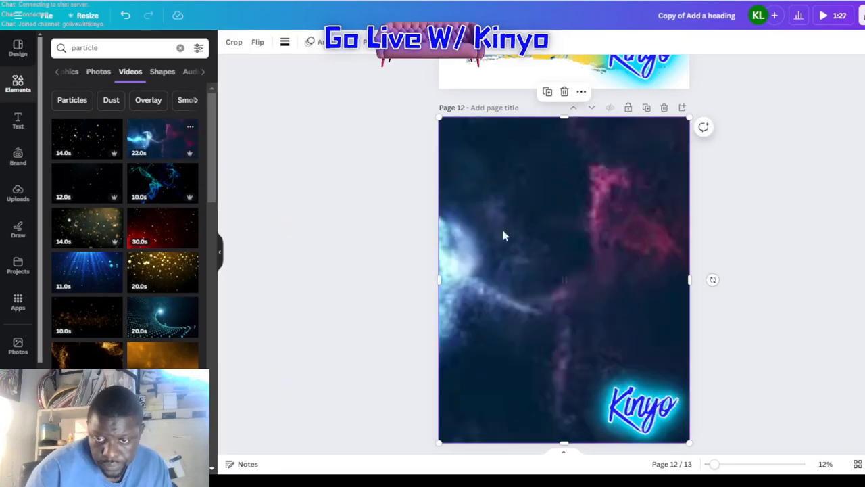
{"action": "left_click", "coordinate": [234, 41]}
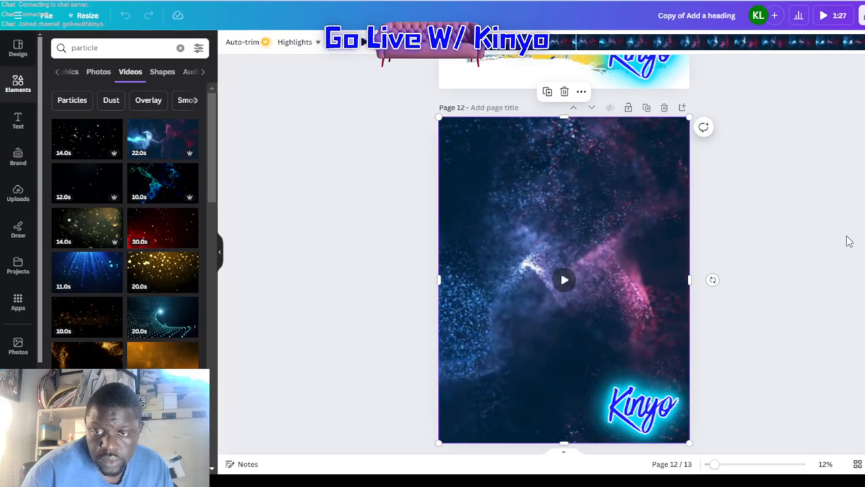
{"action": "left_click", "coordinate": [565, 280]}
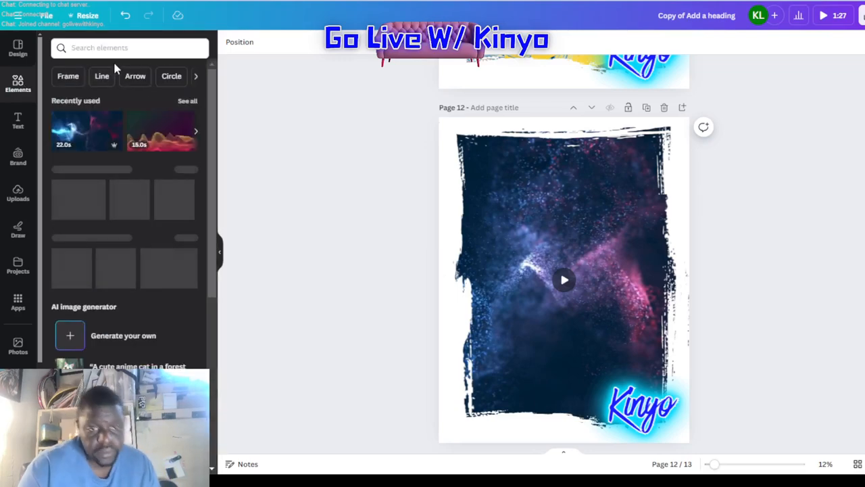
Add a diamond photo found through a 'diam' Photos search to the page centre
{"action": "left_click", "coordinate": [128, 48]}
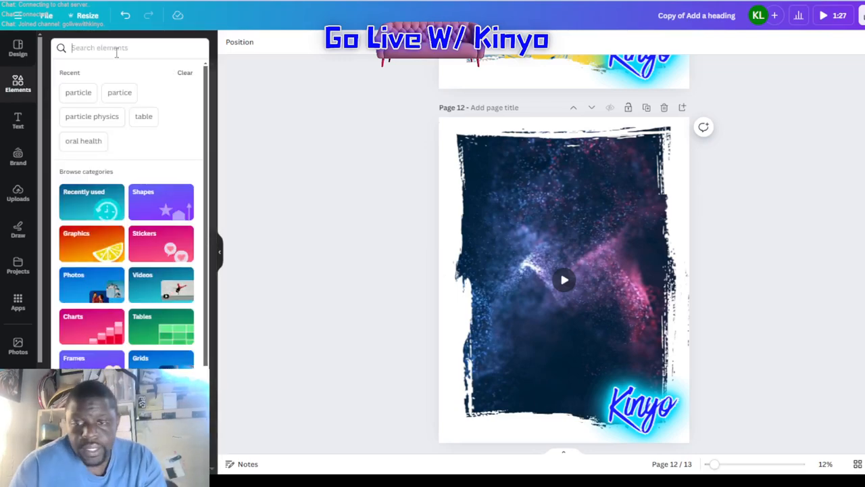
{"action": "type", "text": "diamond"}
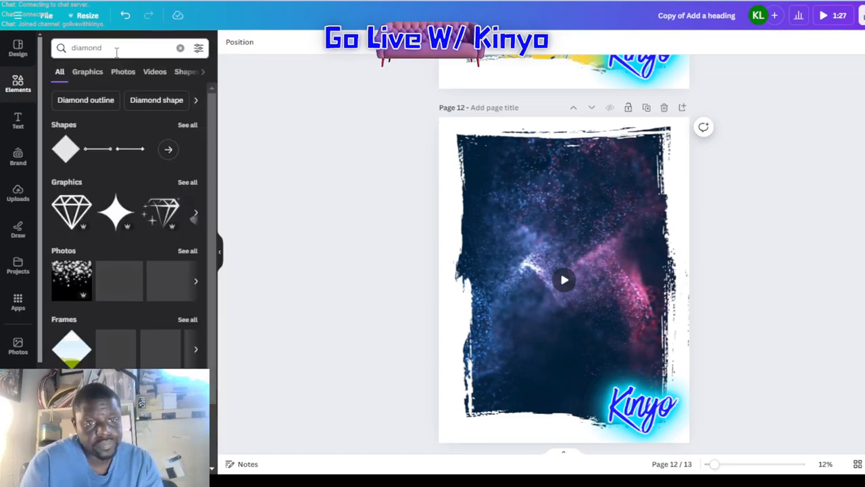
{"action": "left_click", "coordinate": [123, 71]}
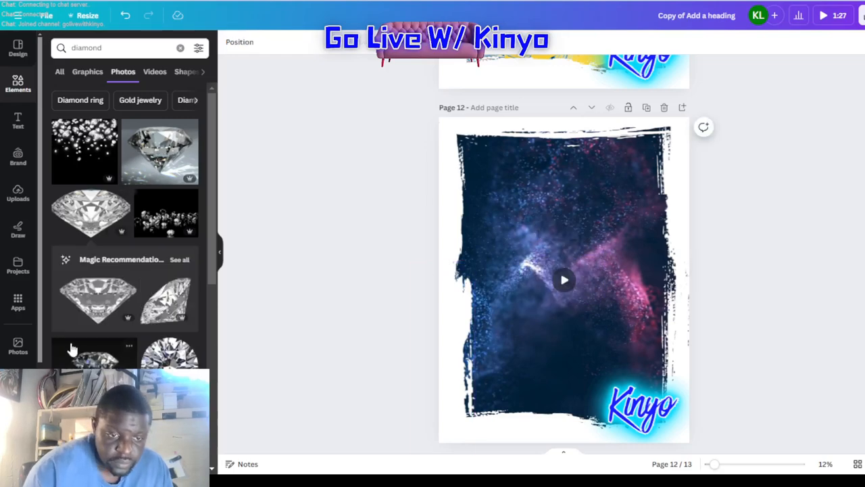
{"action": "left_click", "coordinate": [563, 280]}
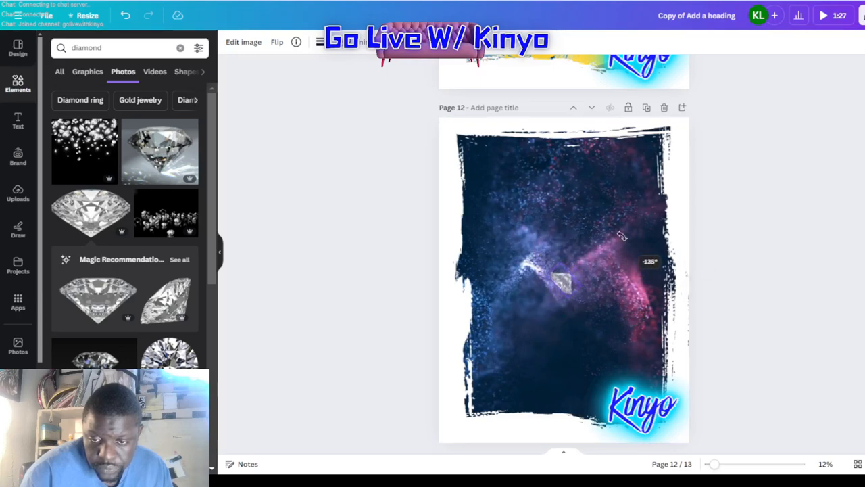
Rotate the diamond point-up, enlarge it, and move it into the page's upper centre
{"action": "left_click_drag", "start_coordinate": [622, 236], "coordinate": [610, 167]}
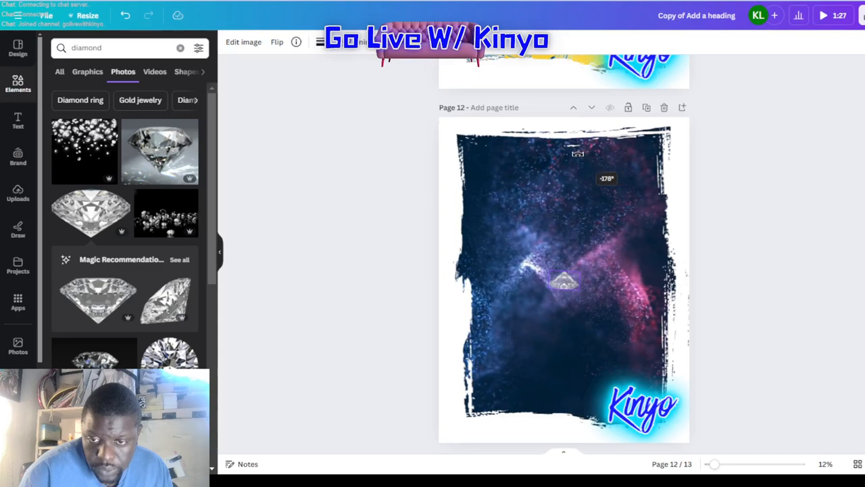
{"action": "left_click", "coordinate": [562, 279]}
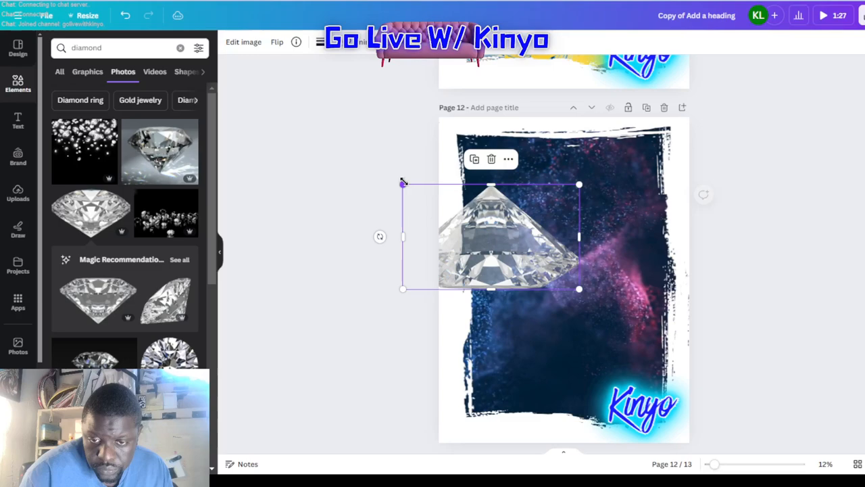
{"action": "left_click_drag", "start_coordinate": [491, 237], "coordinate": [554, 260]}
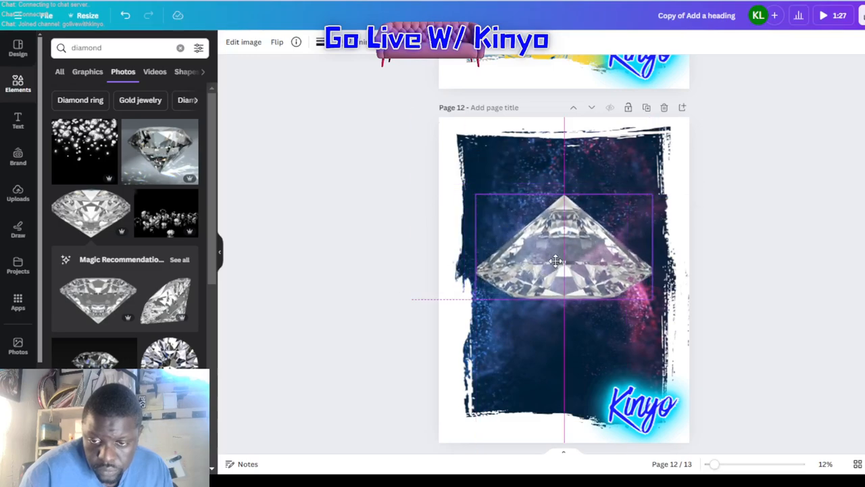
{"action": "left_click_drag", "start_coordinate": [556, 261], "coordinate": [554, 234]}
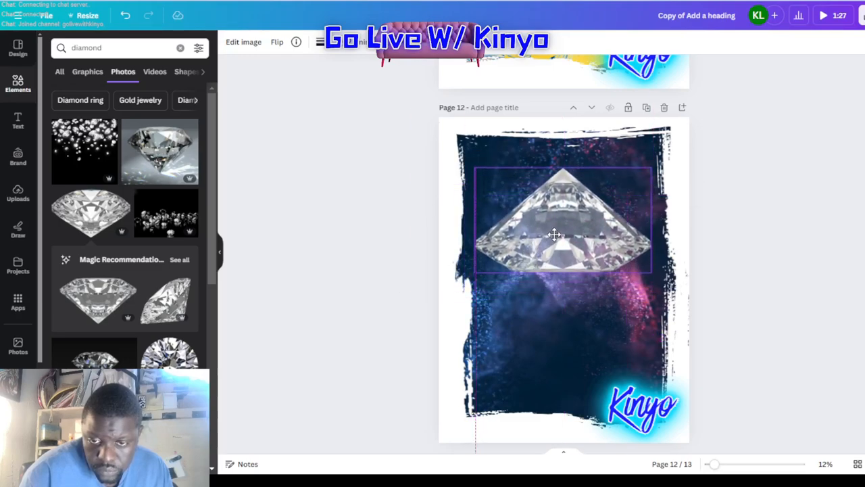
{"action": "left_click_drag", "start_coordinate": [554, 234], "coordinate": [548, 229]}
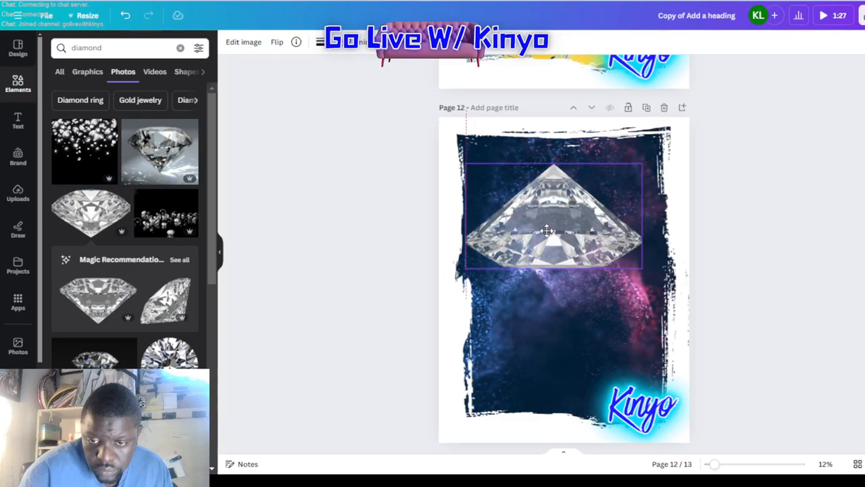
{"action": "left_click", "coordinate": [547, 230]}
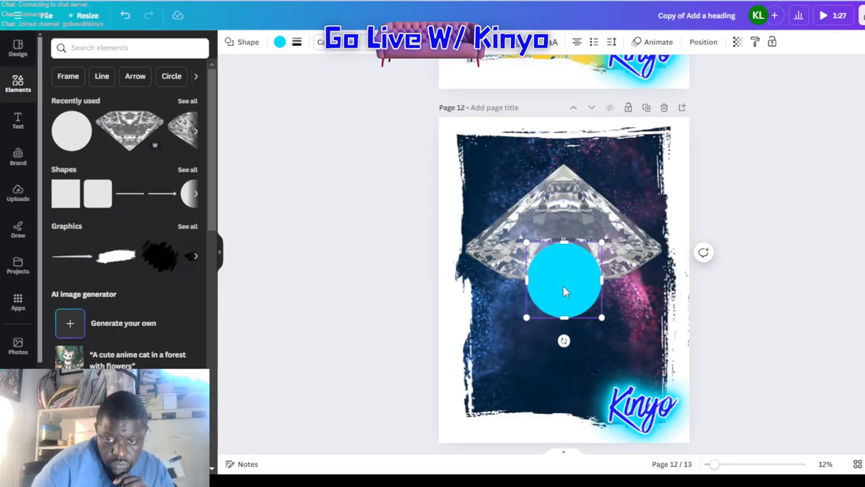
Enlarge the cyan circle and position it beneath the large diamond
{"action": "left_click_drag", "start_coordinate": [565, 280], "coordinate": [564, 318]}
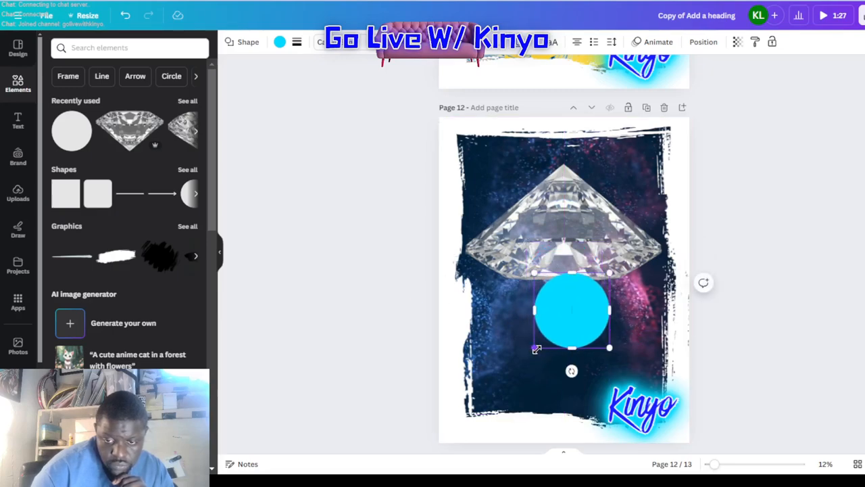
{"action": "left_click_drag", "start_coordinate": [535, 349], "coordinate": [498, 384]}
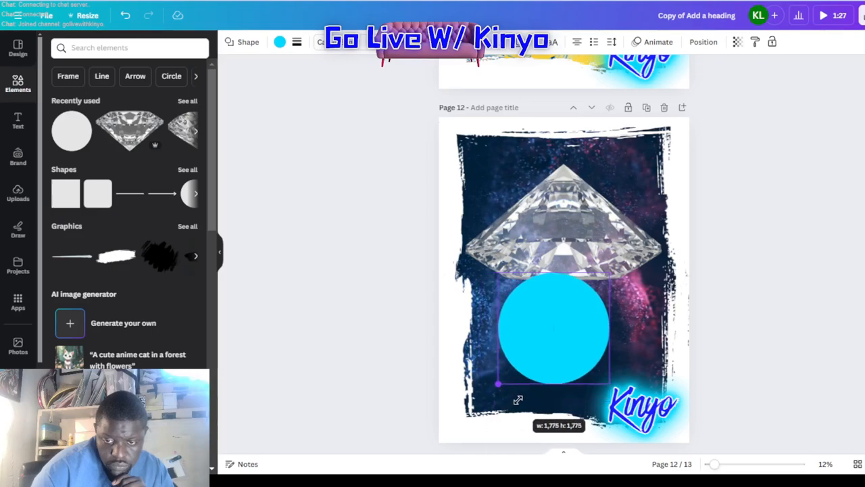
{"action": "left_click_drag", "start_coordinate": [554, 328], "coordinate": [589, 316]}
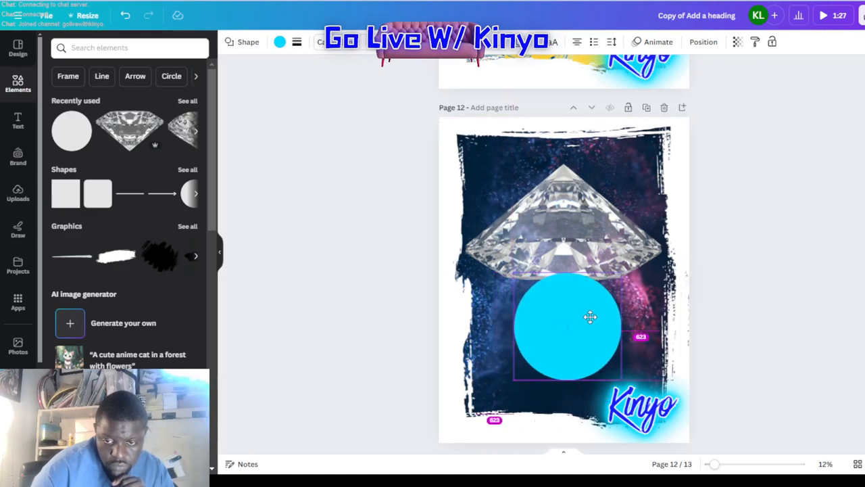
Make the circle white with transparency around 58
{"action": "left_click", "coordinate": [568, 324]}
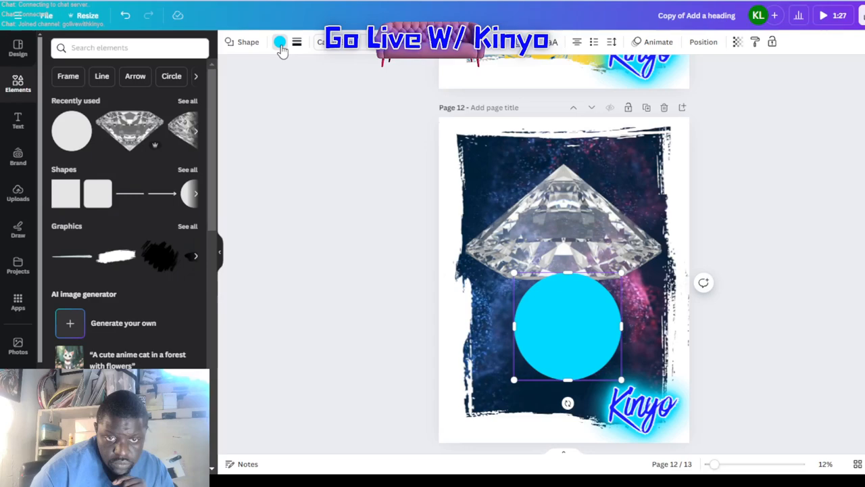
{"action": "left_click", "coordinate": [280, 42]}
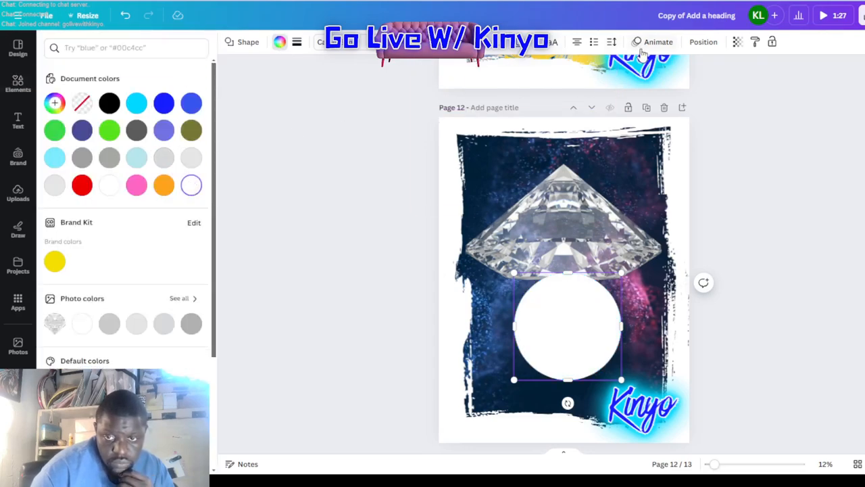
{"action": "left_click", "coordinate": [736, 41]}
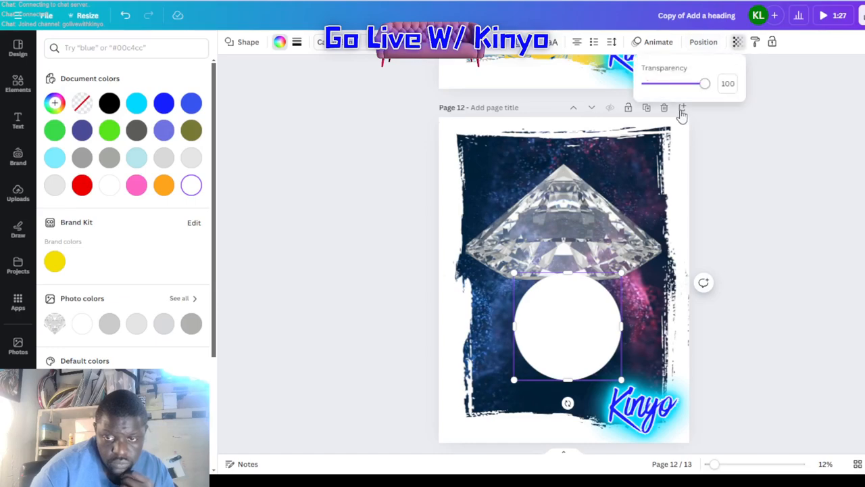
{"action": "left_click_drag", "start_coordinate": [705, 83], "coordinate": [663, 84]}
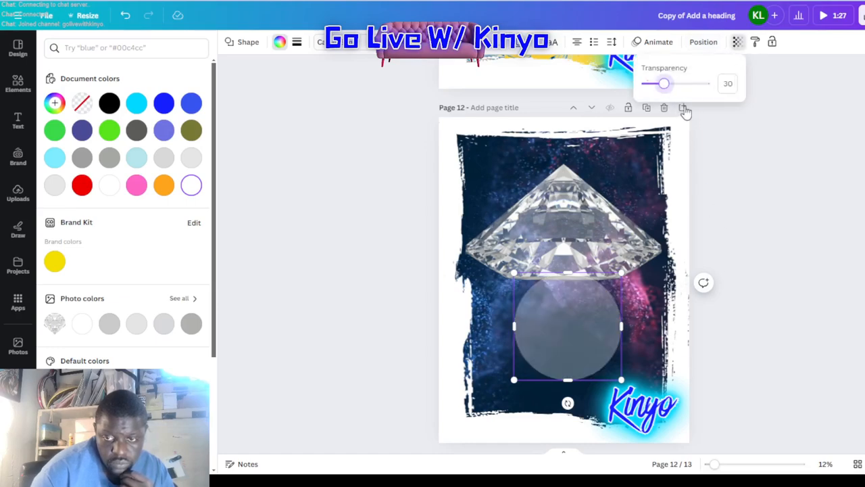
{"action": "left_click_drag", "start_coordinate": [663, 83], "coordinate": [680, 83]}
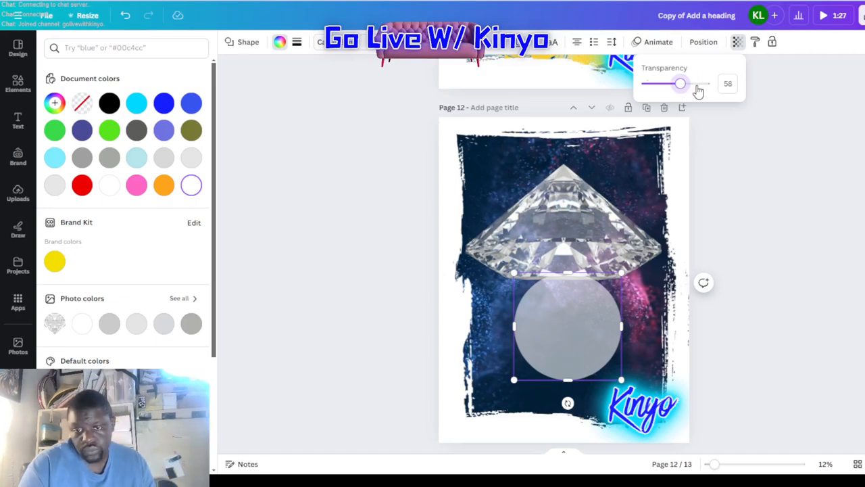
{"action": "left_click_drag", "start_coordinate": [680, 83], "coordinate": [682, 83]}
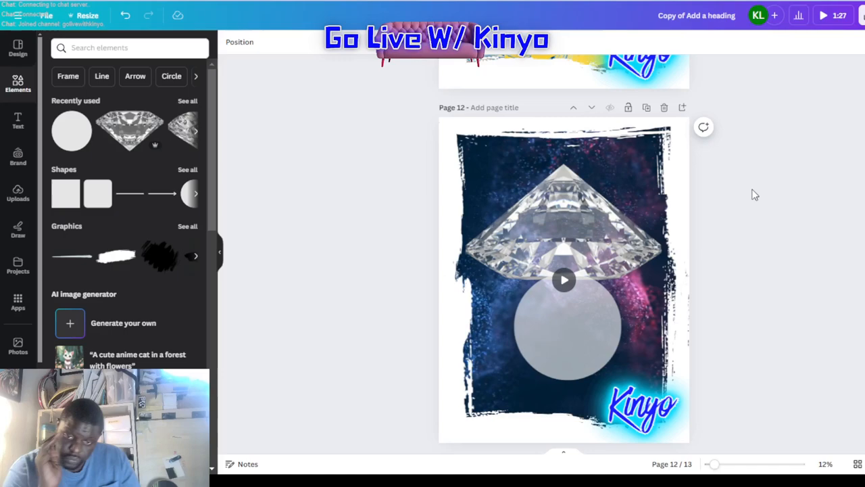
{"action": "left_click", "coordinate": [564, 279]}
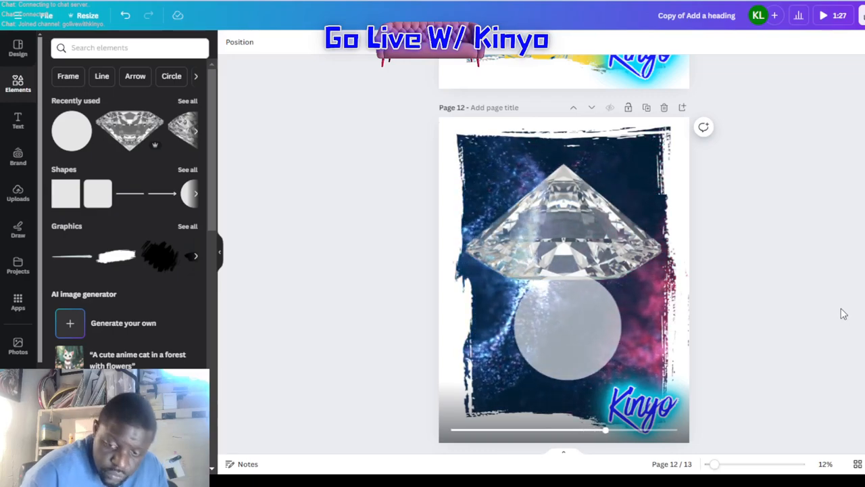
{"action": "left_click", "coordinate": [564, 279]}
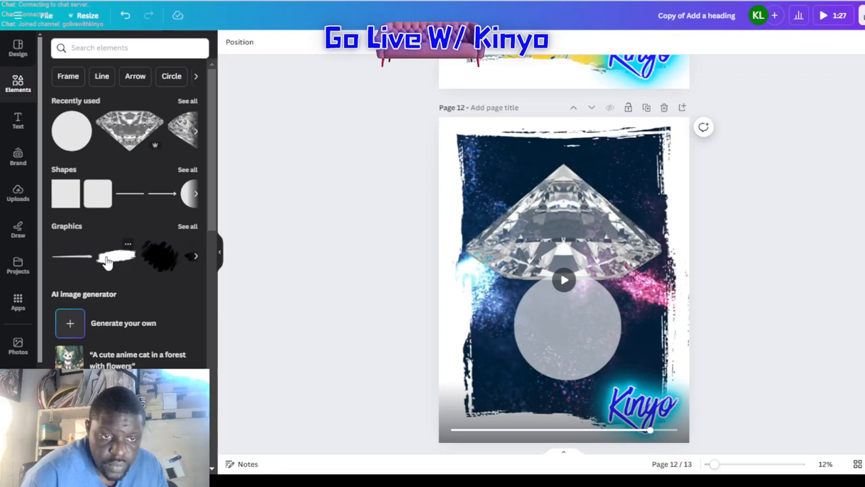
{"action": "left_click", "coordinate": [128, 47]}
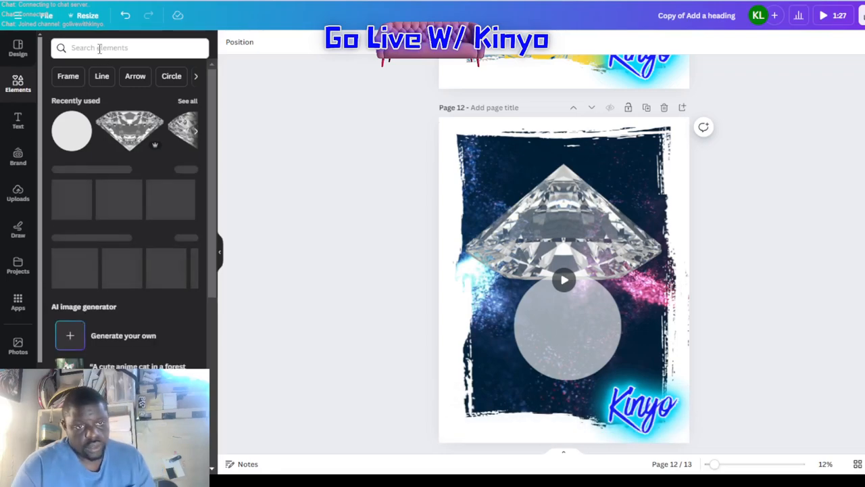
Add a black paint brush-stroke photo from a 'black paint' Photos search
{"action": "type", "text": "black paint"}
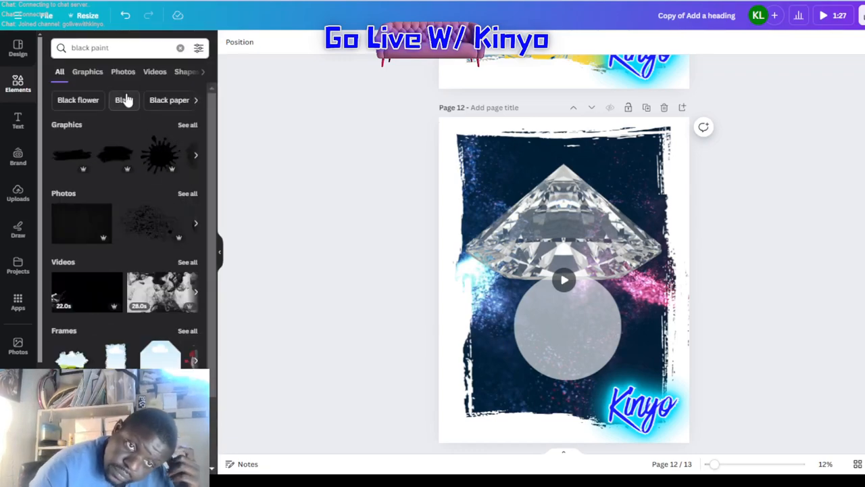
{"action": "left_click", "coordinate": [123, 71]}
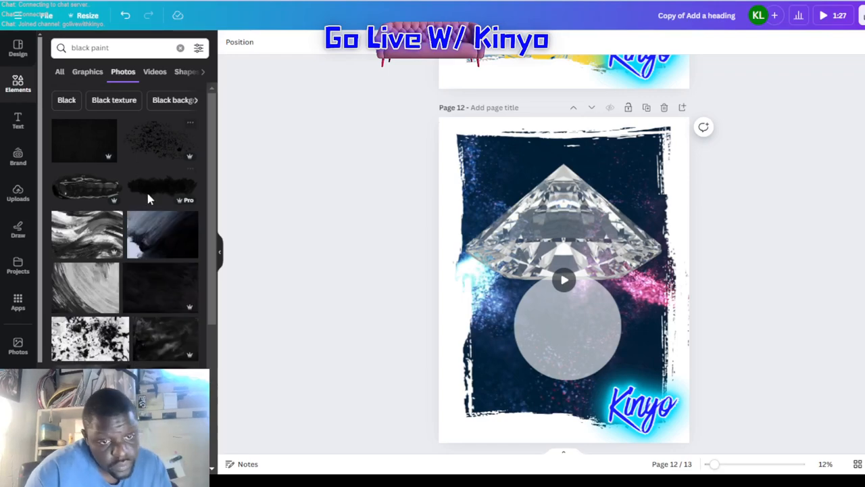
{"action": "scroll", "scroll_direction": "down", "scroll_amount": 3}
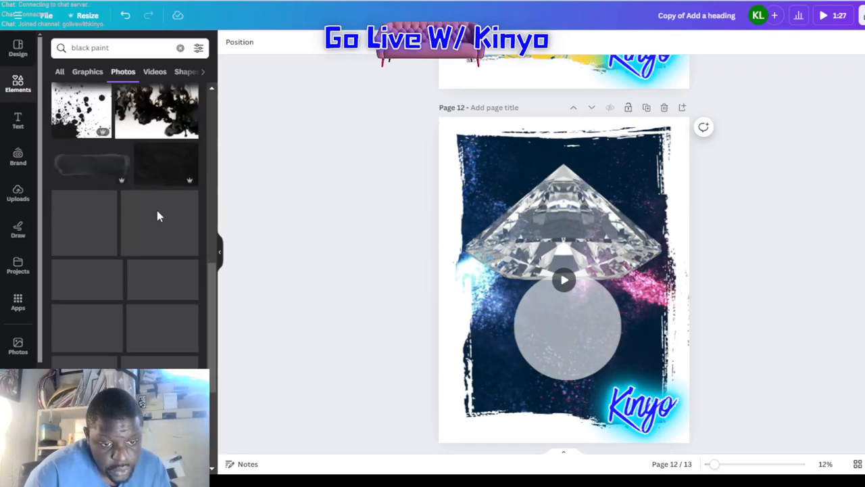
{"action": "left_click", "coordinate": [91, 165]}
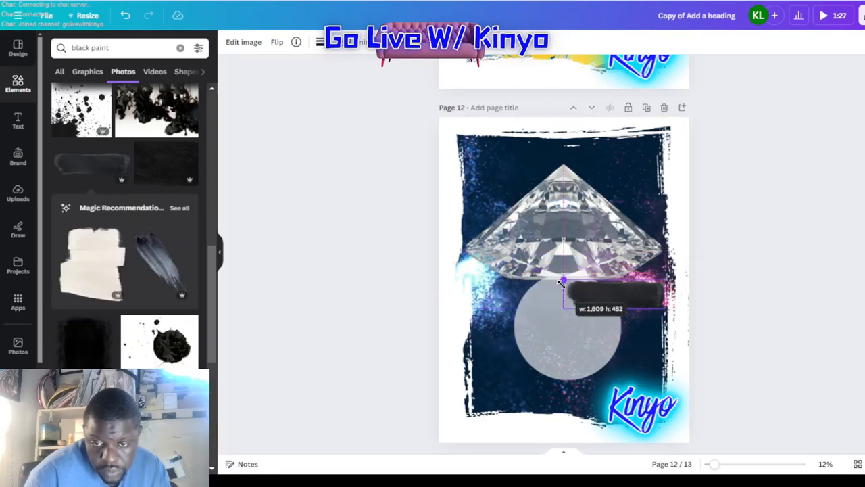
Shrink the paint stroke and place it across the circle's lower part
{"action": "left_click_drag", "start_coordinate": [562, 282], "coordinate": [569, 361]}
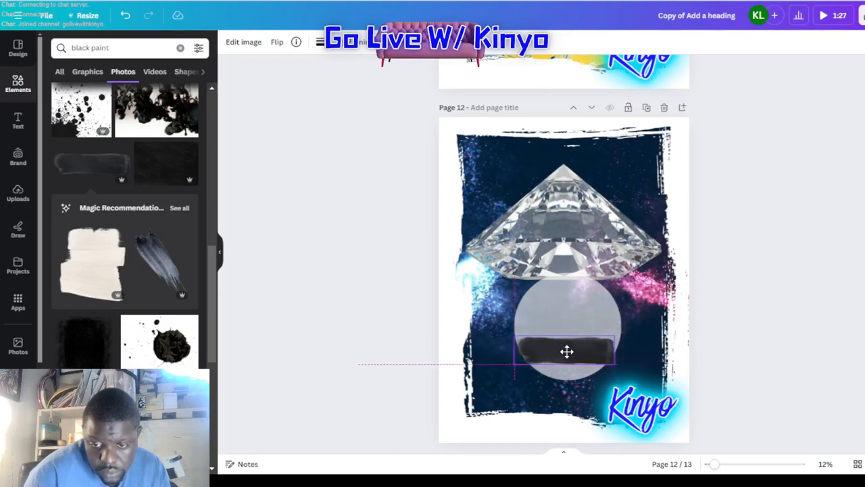
{"action": "left_click_drag", "start_coordinate": [567, 350], "coordinate": [567, 364]}
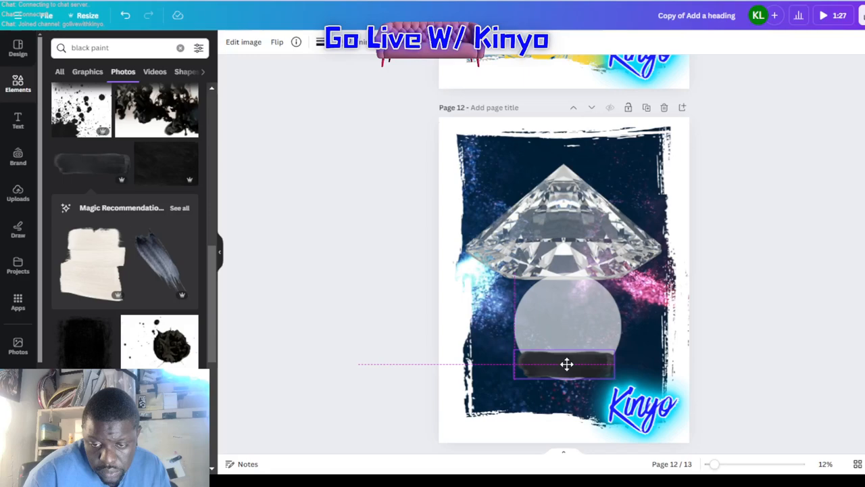
{"action": "left_click", "coordinate": [564, 364]}
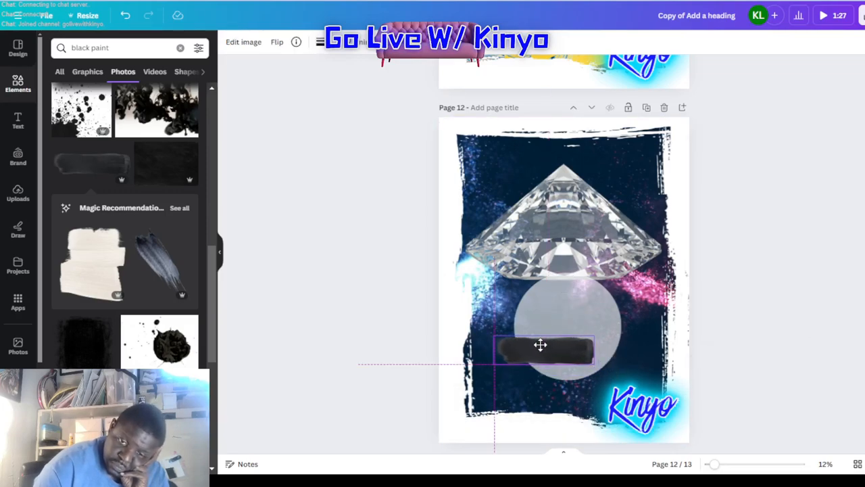
{"action": "left_click", "coordinate": [540, 344]}
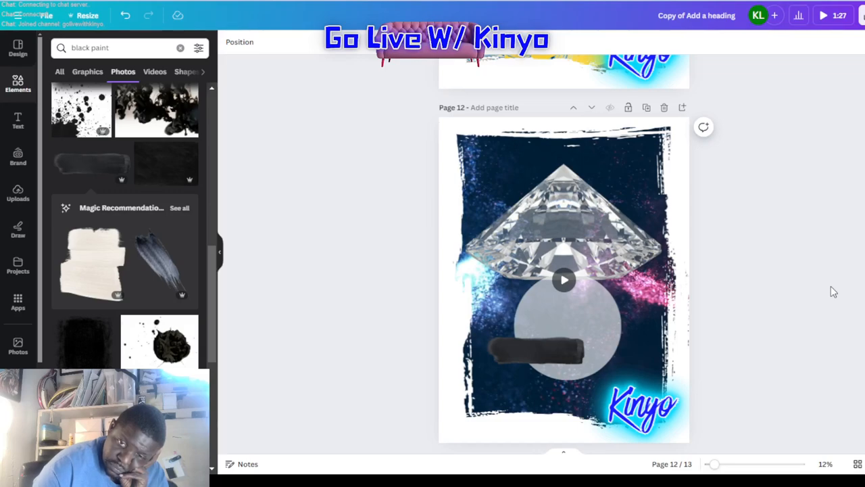
Add a small diamond and place it at the left end of the black paint stroke
{"action": "left_click", "coordinate": [547, 223]}
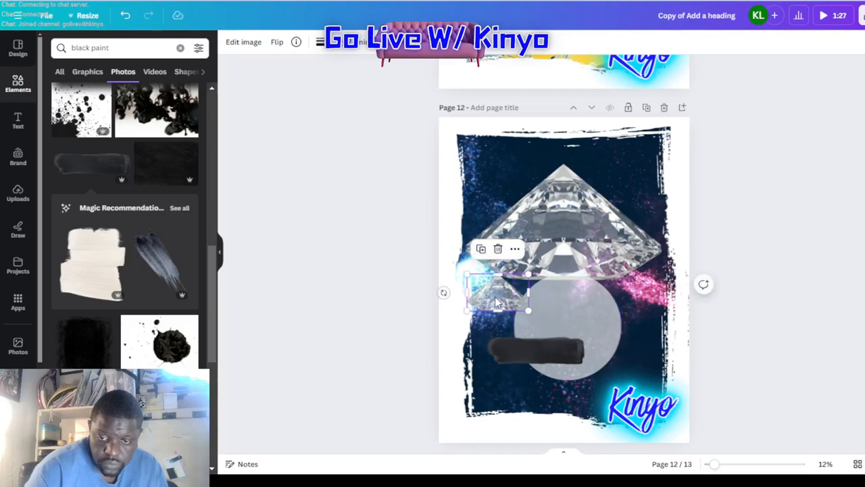
{"action": "left_click_drag", "start_coordinate": [496, 290], "coordinate": [497, 351]}
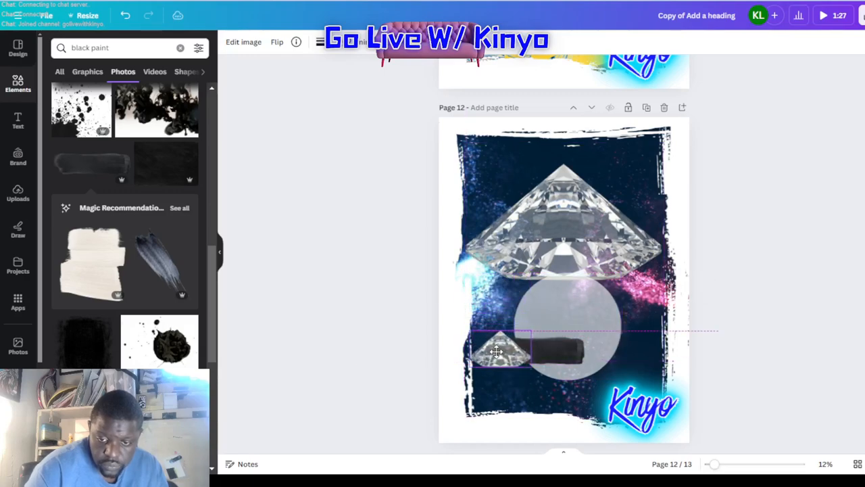
{"action": "left_click", "coordinate": [503, 348]}
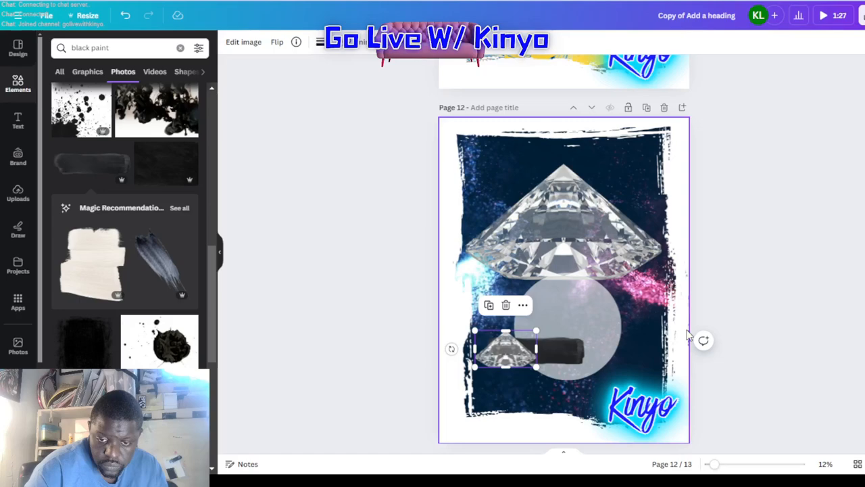
{"action": "left_click", "coordinate": [766, 292]}
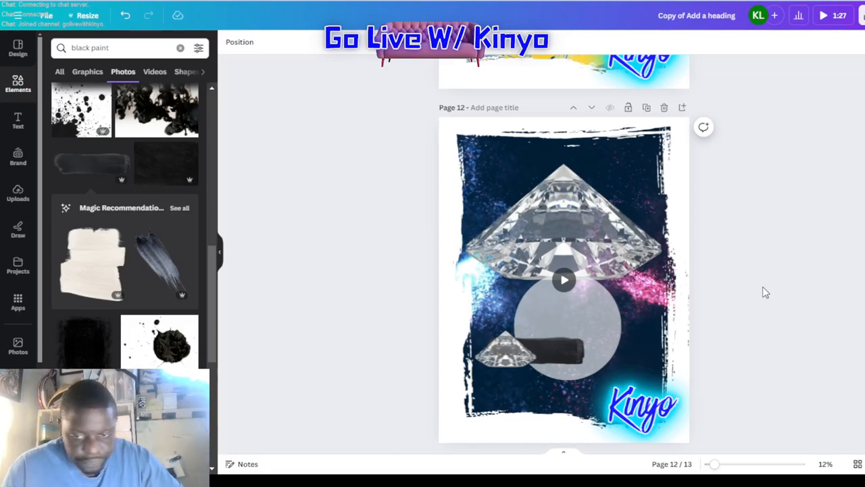
{"action": "mouse_move", "coordinate": [761, 282]}
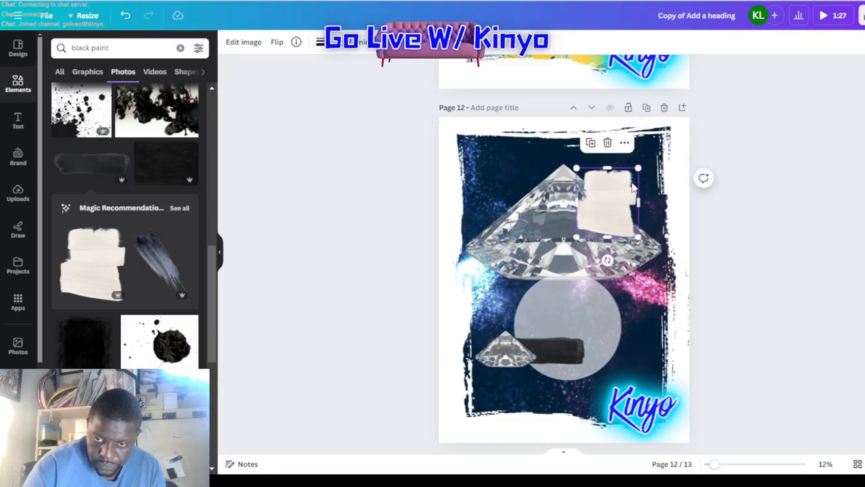
Move the cream paint stroke over the large diamond's upper right side
{"action": "left_click_drag", "start_coordinate": [622, 196], "coordinate": [615, 192]}
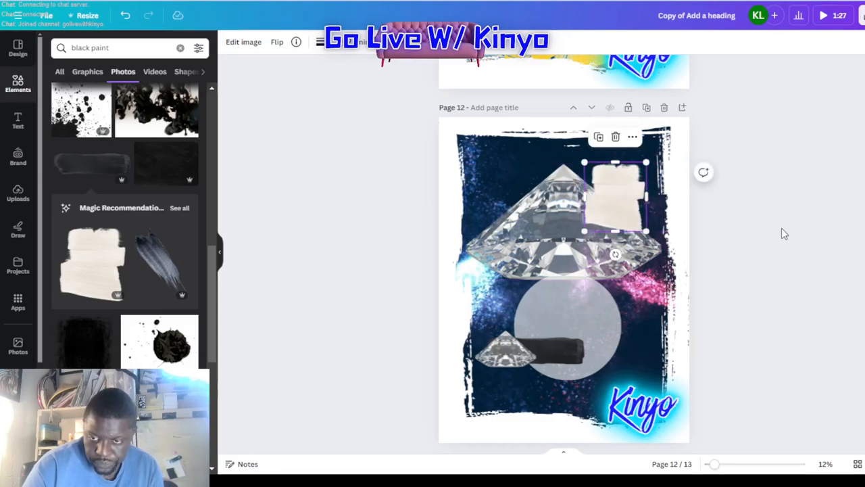